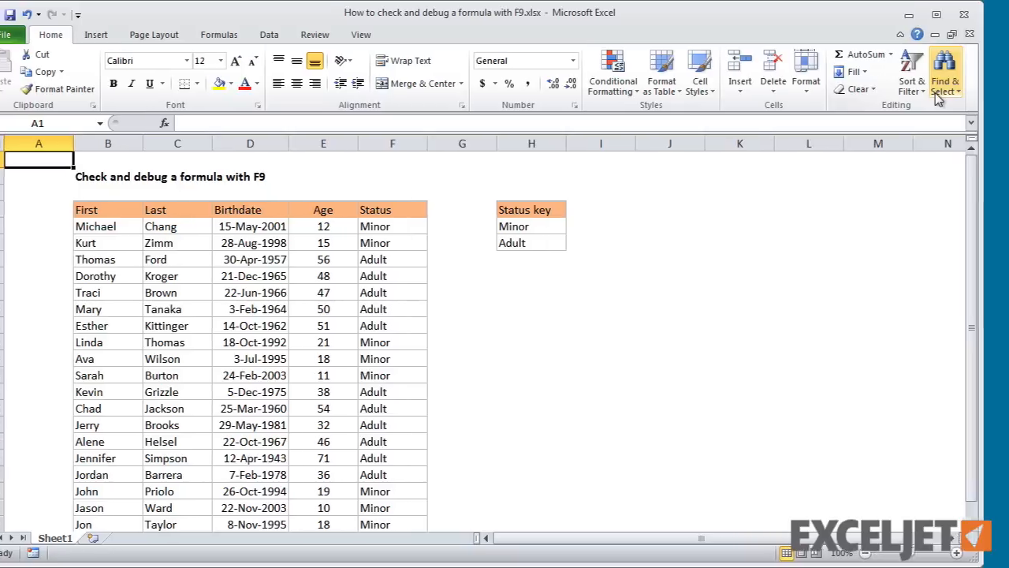
# - Select all formula cells via Go To Special, picking out the Age and Status columns
pyautogui.click(945, 75)
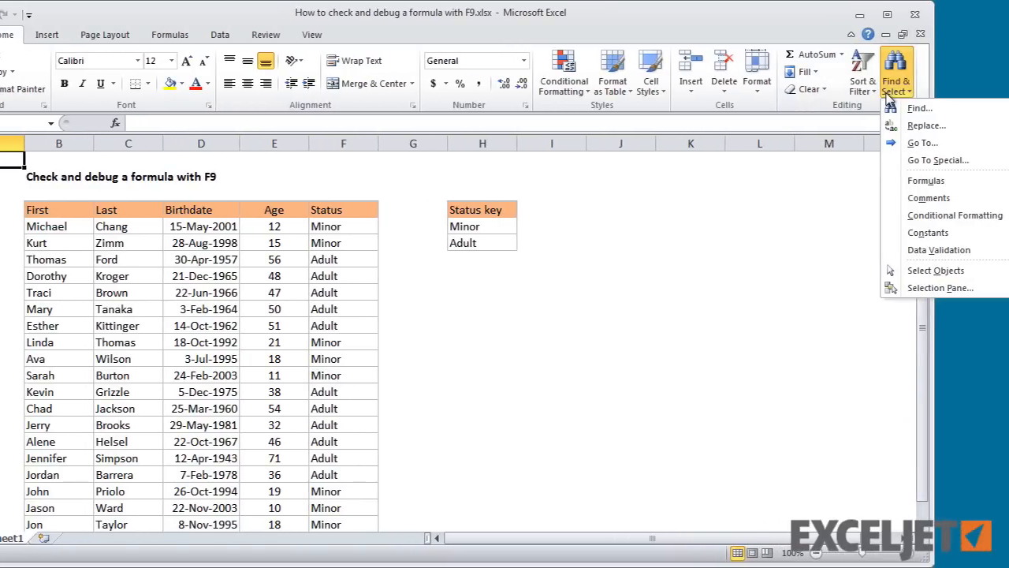
pyautogui.moveTo(937, 160)
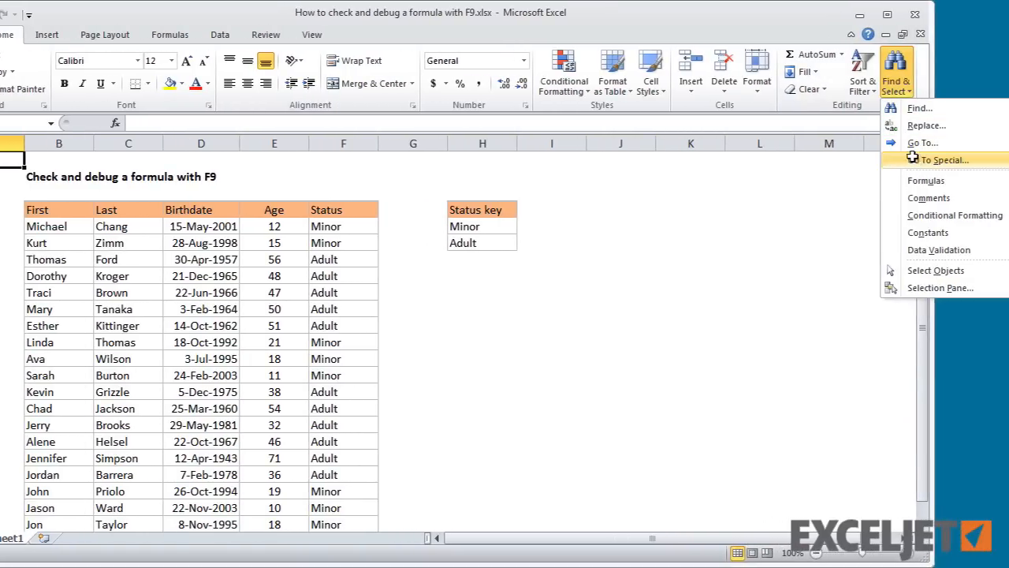
pyautogui.click(936, 159)
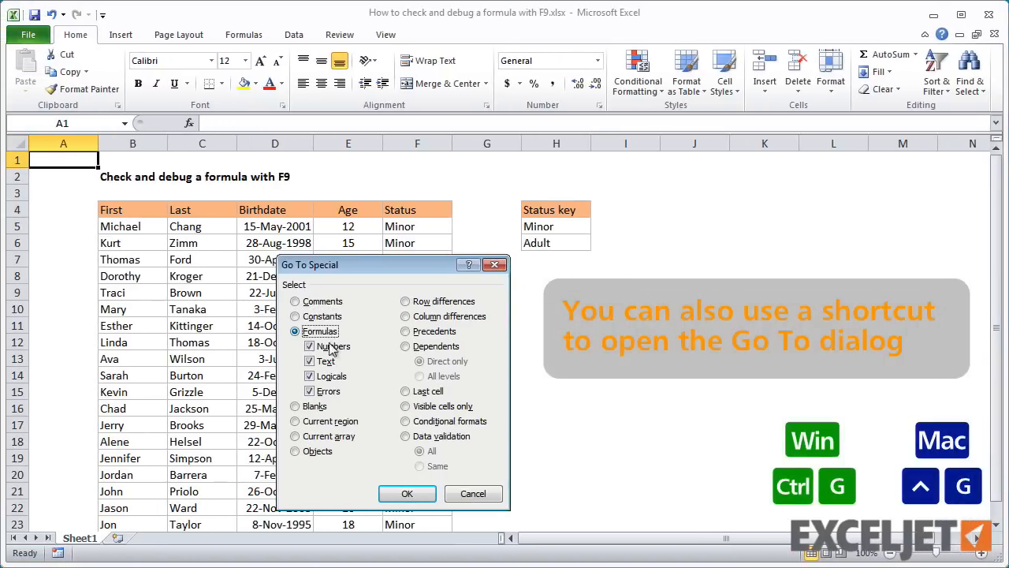
pyautogui.click(407, 493)
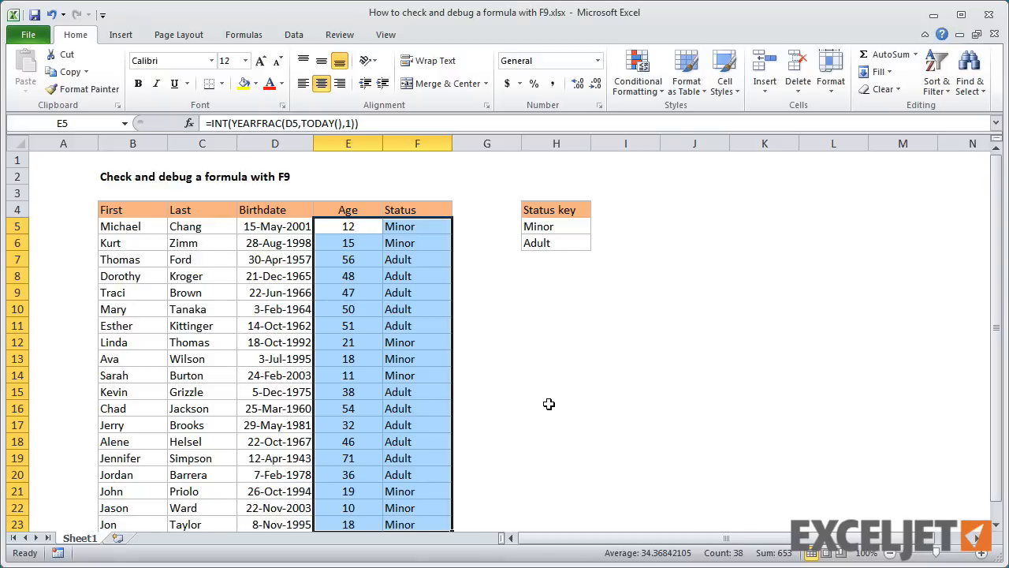
# - Show F5's Status formula =IF(E5>21,$H$6,$H$5) in the formula bar
pyautogui.click(417, 226)
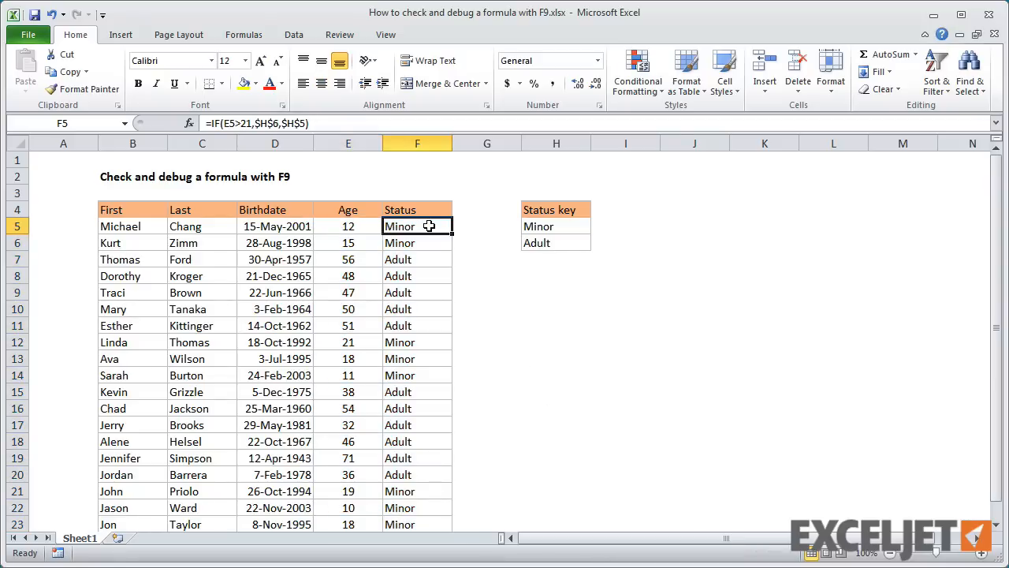
pyautogui.moveTo(464, 156)
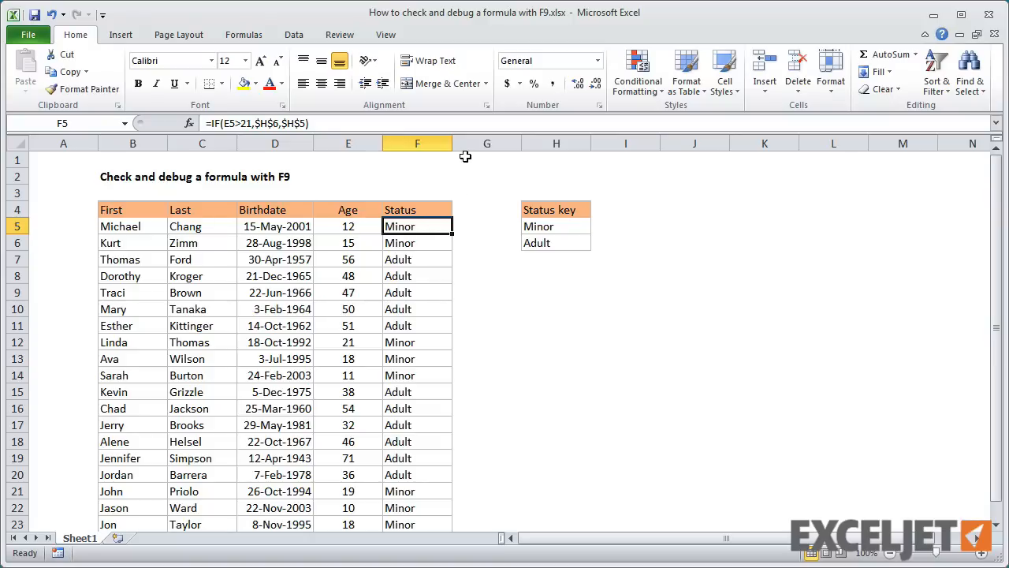
pyautogui.moveTo(463, 159)
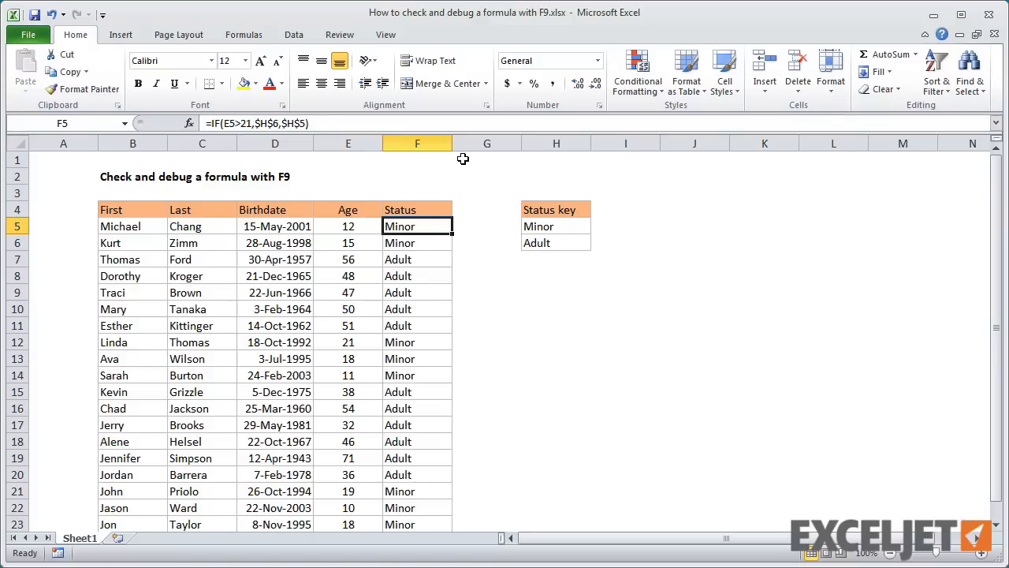
pyautogui.moveTo(466, 133)
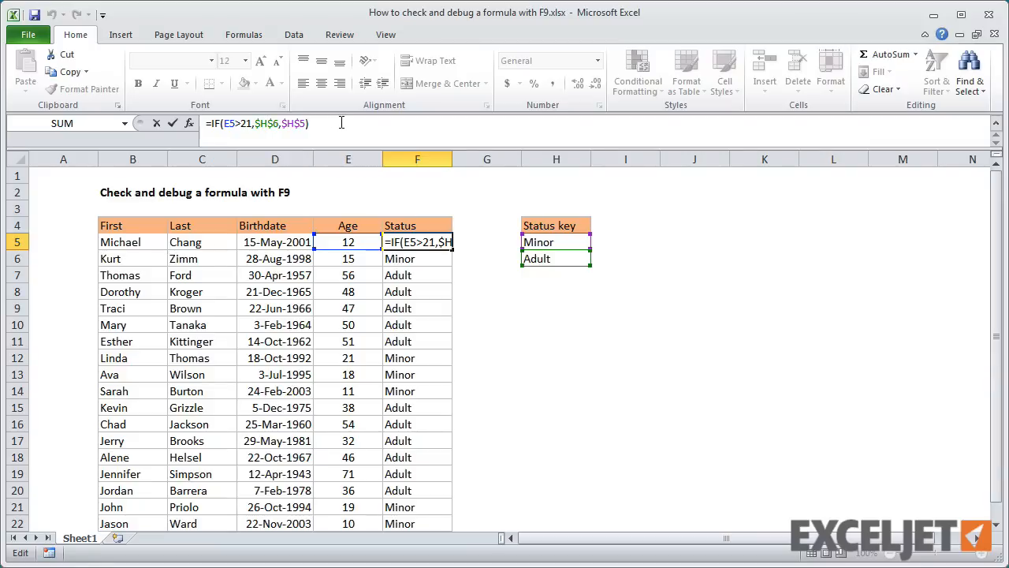
# - Edit F5's formula and evaluate the E5>21 test to its result with F9
pyautogui.click(264, 123)
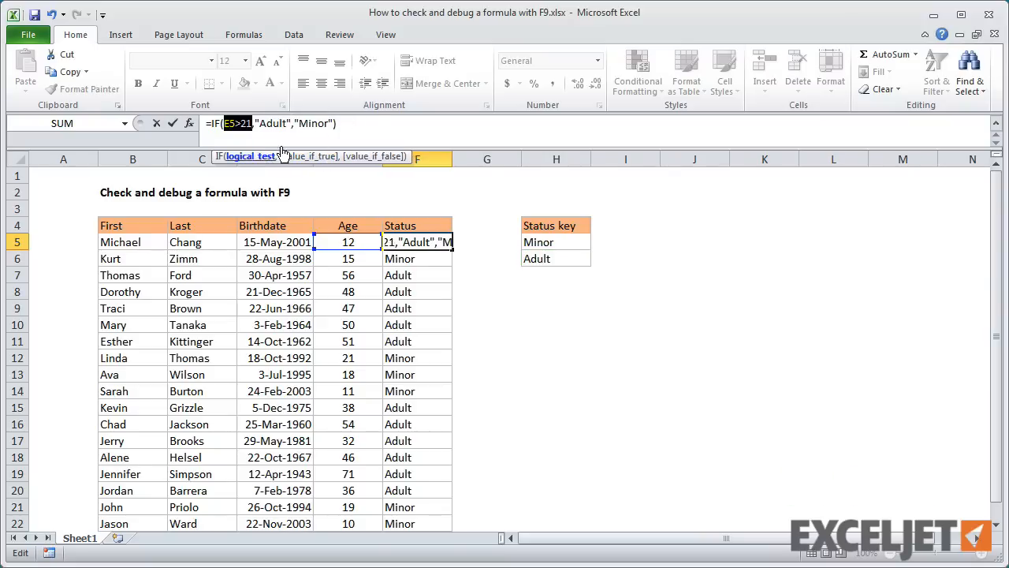
pyautogui.press('F9')
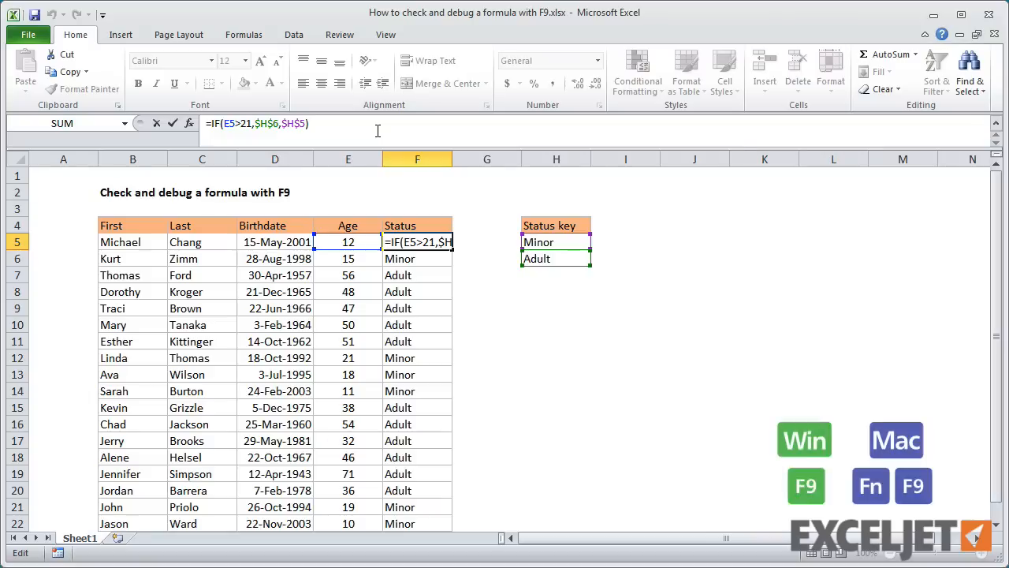
# - Abandon the Status evaluation and show E5's Age formula =INT(YEARFRAC(D5,TODAY(),1))
pyautogui.press('F9')
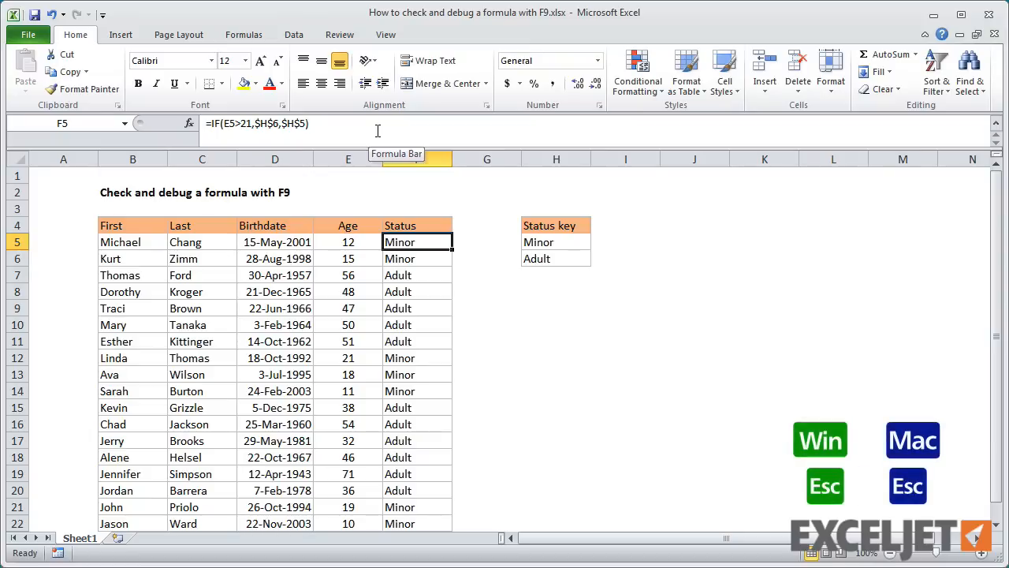
pyautogui.click(347, 242)
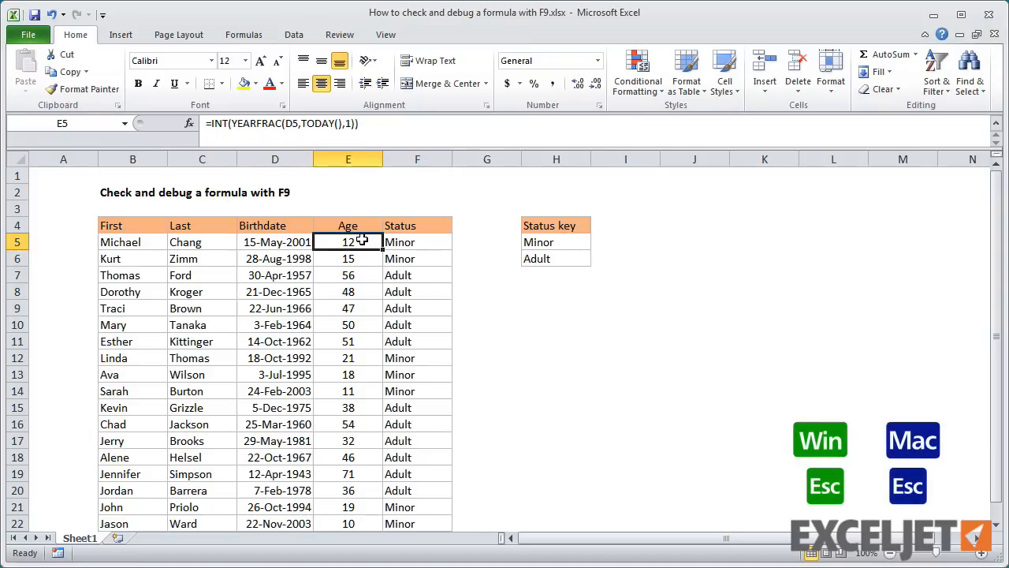
pyautogui.moveTo(381, 132)
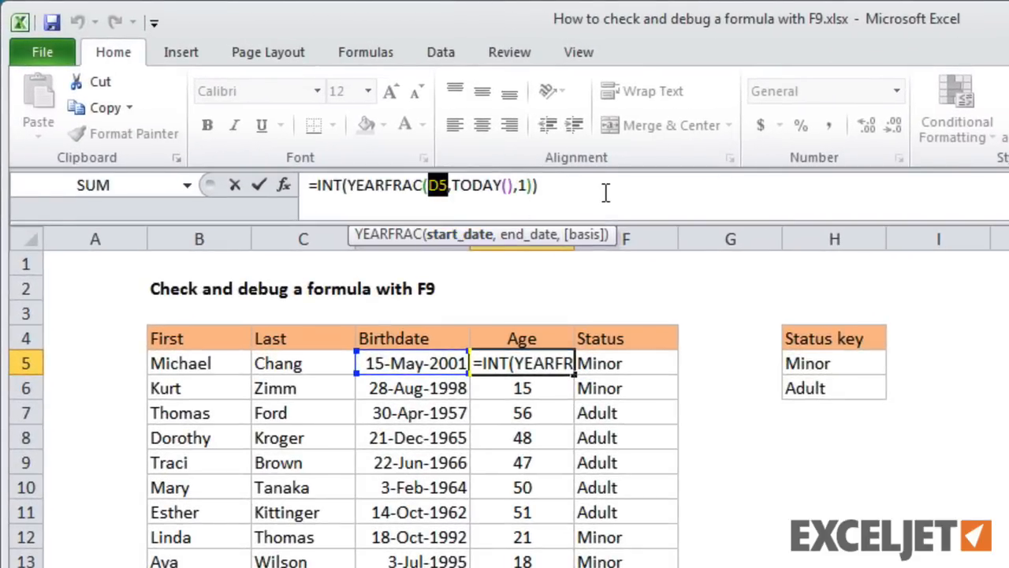
# - Evaluate D5, TODAY(), YEARFRAC and the whole INT formula with F9 down to 12
pyautogui.press('F9')
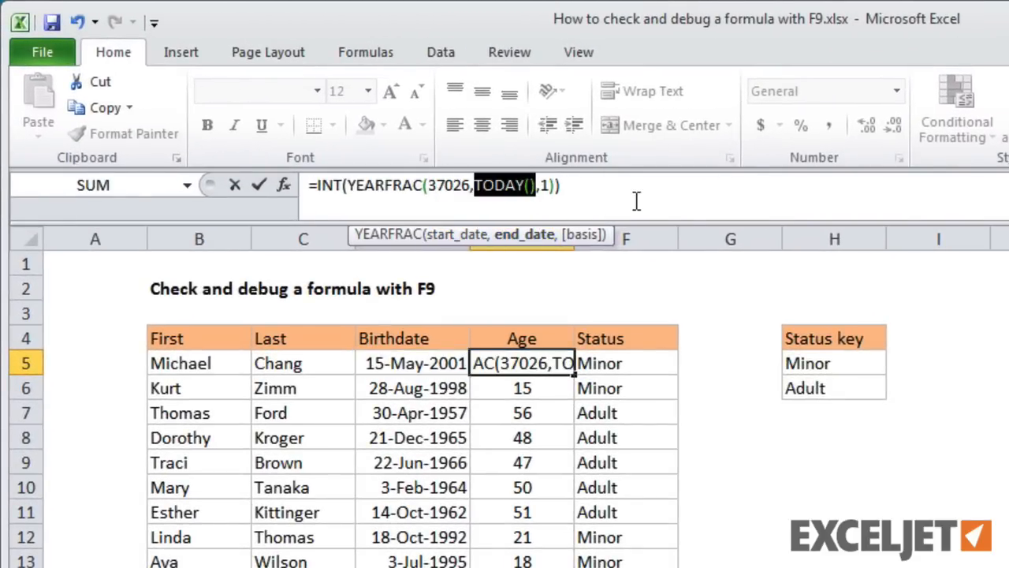
pyautogui.press('F9')
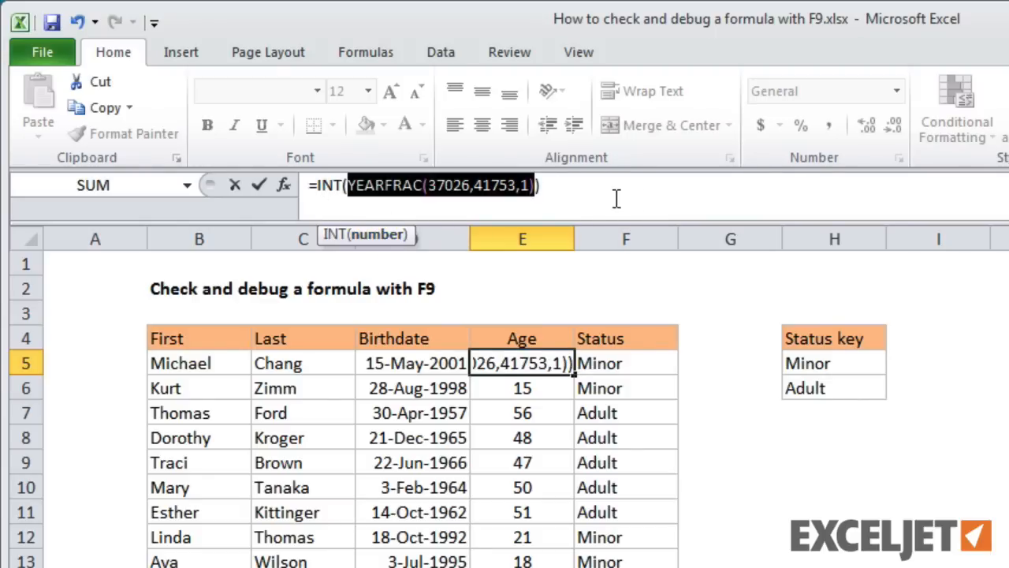
pyautogui.press('F9')
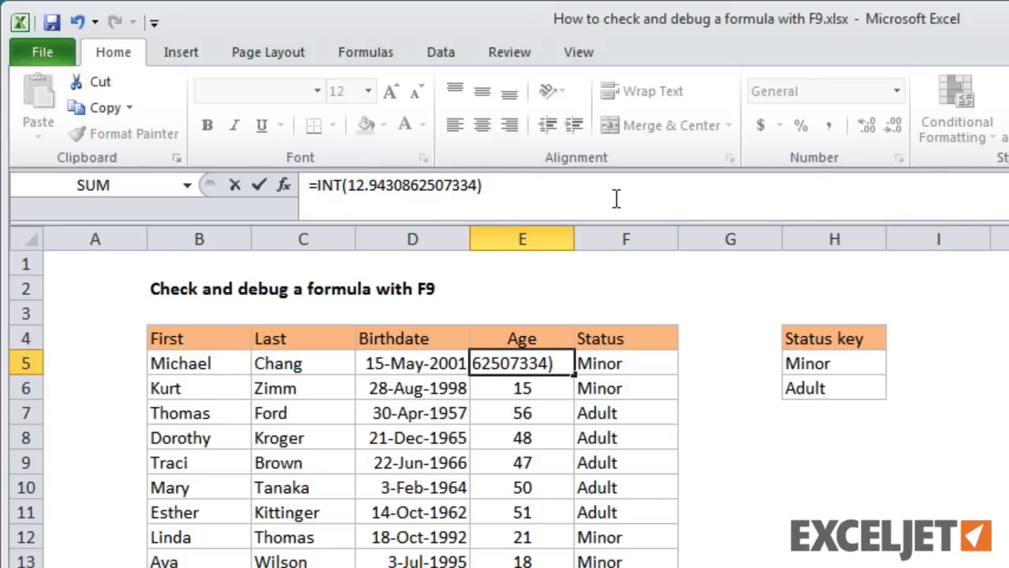
pyautogui.press('F9')
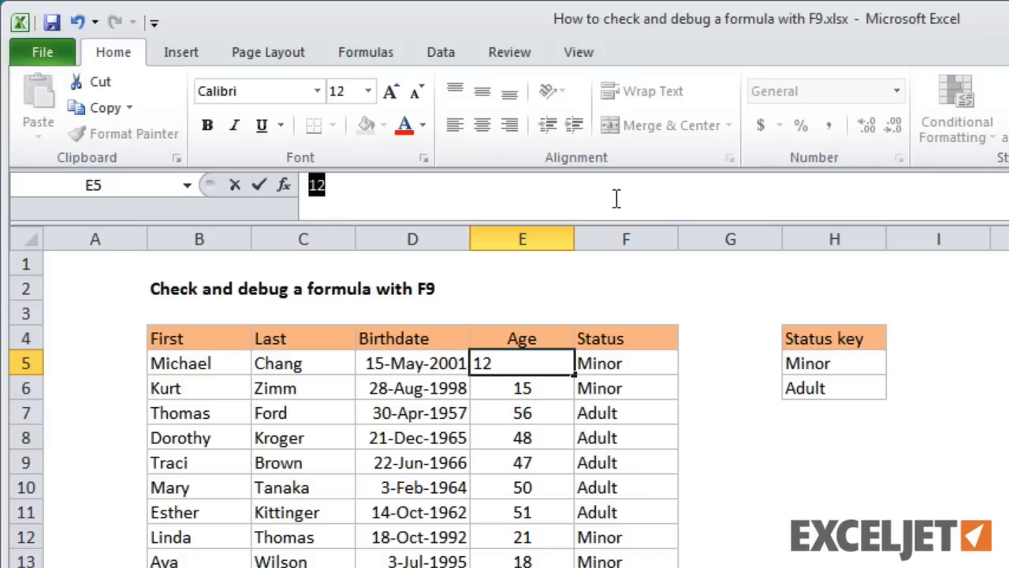